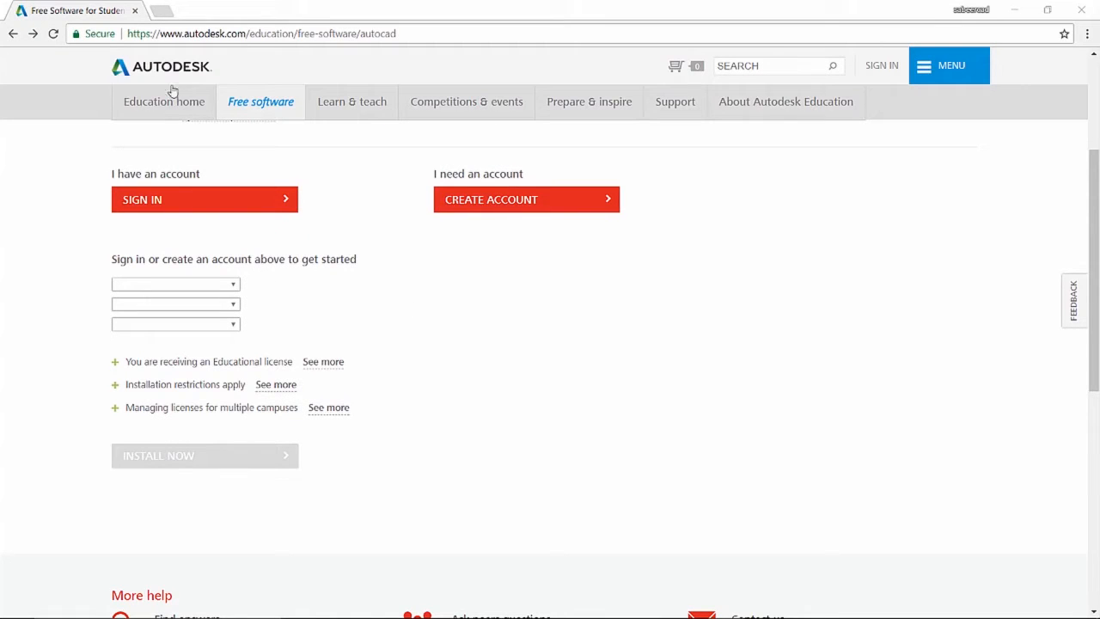
pyautogui.moveTo(209, 71)
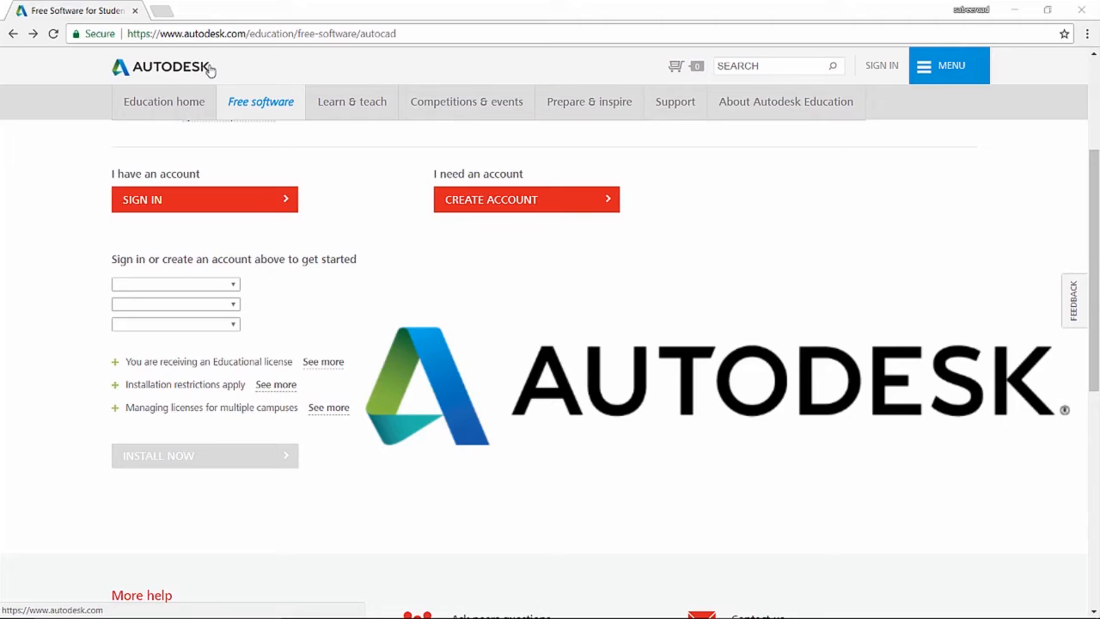
pyautogui.moveTo(406, 40)
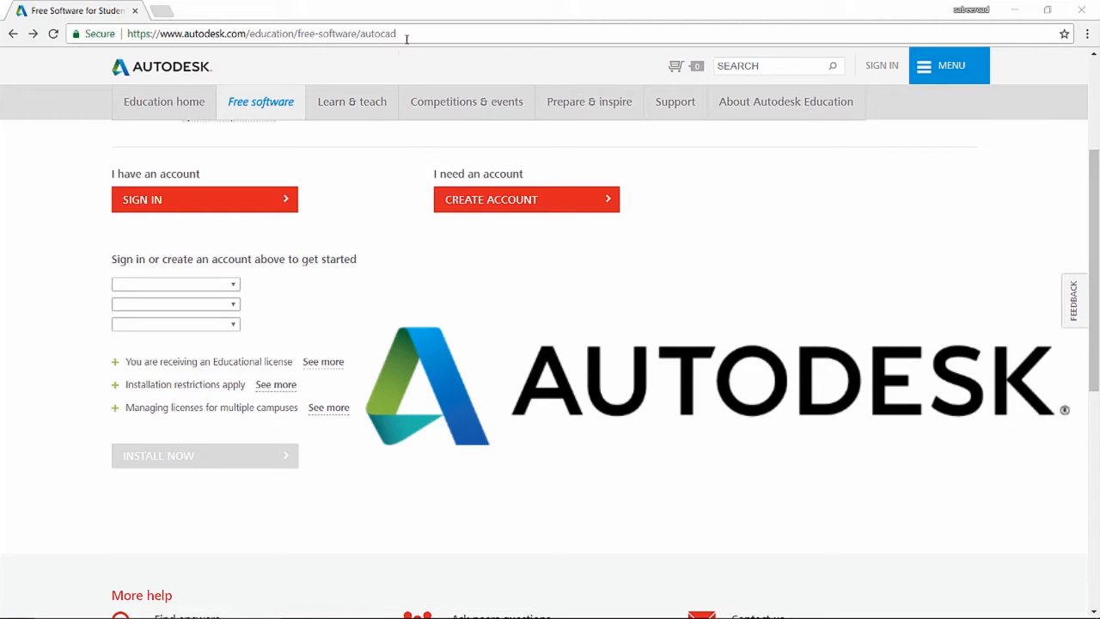
# Reach the Autodesk Education account entry point from the page address and account options.
pyautogui.click(293, 34)
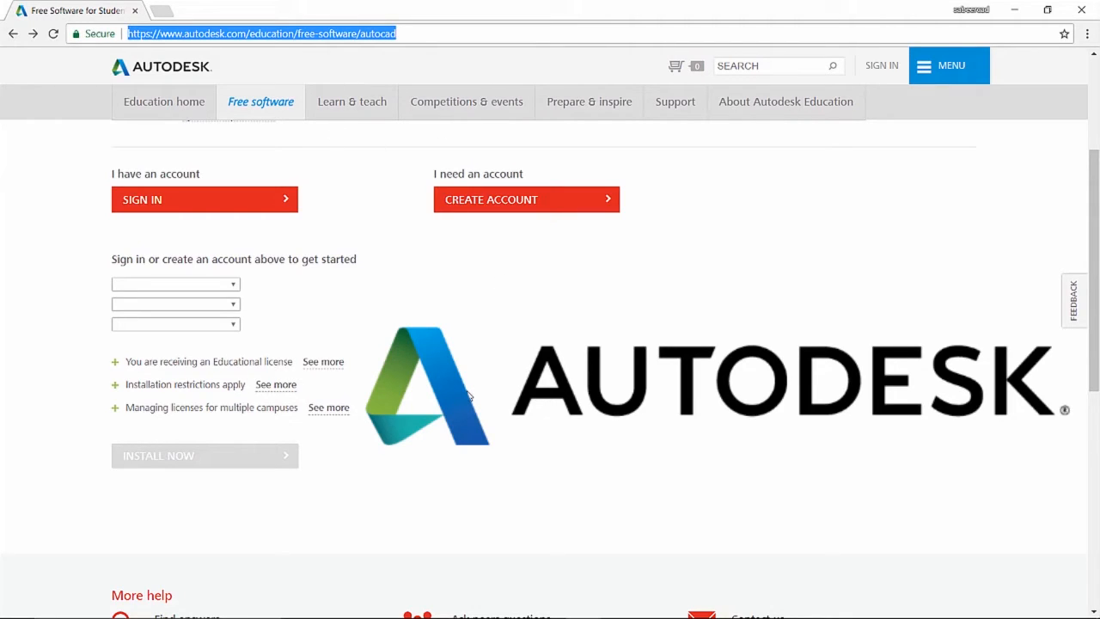
pyautogui.moveTo(172, 204)
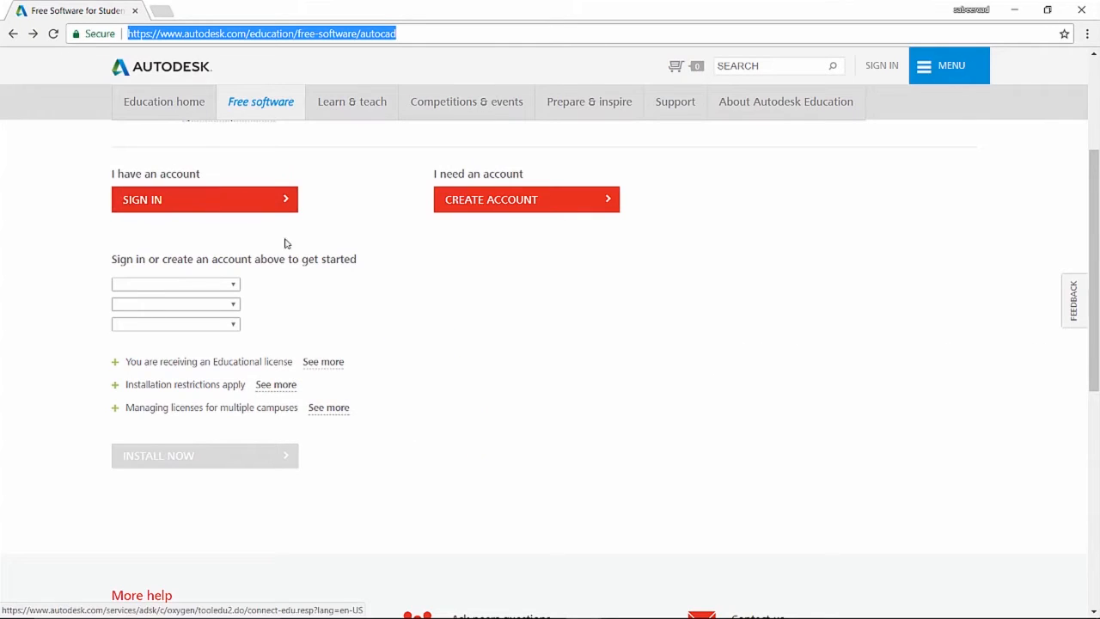
pyautogui.moveTo(535, 218)
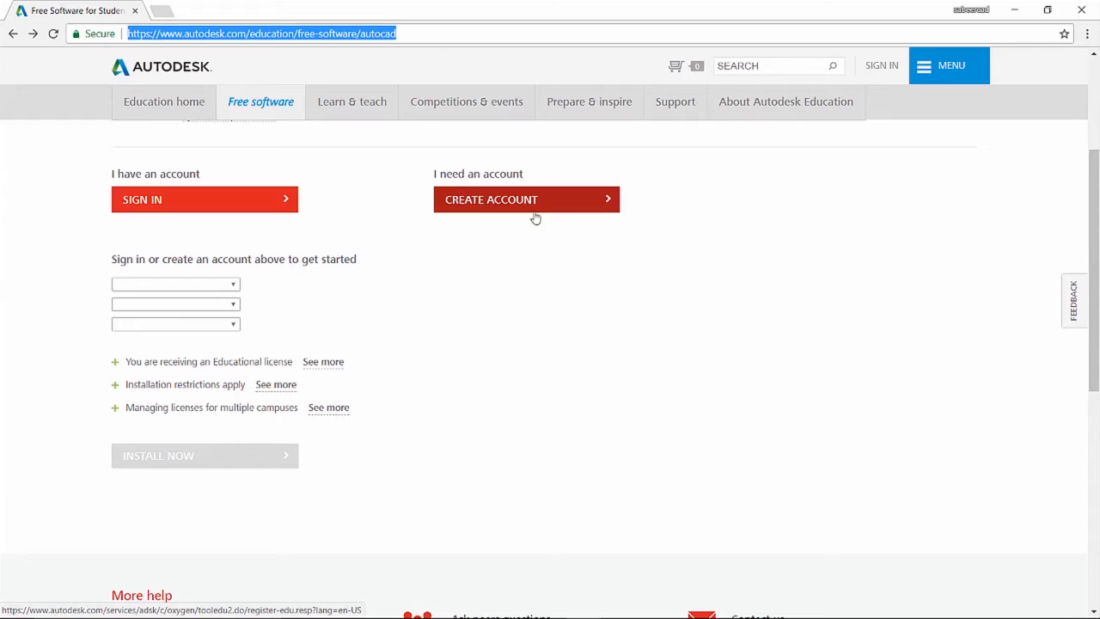
pyautogui.click(526, 199)
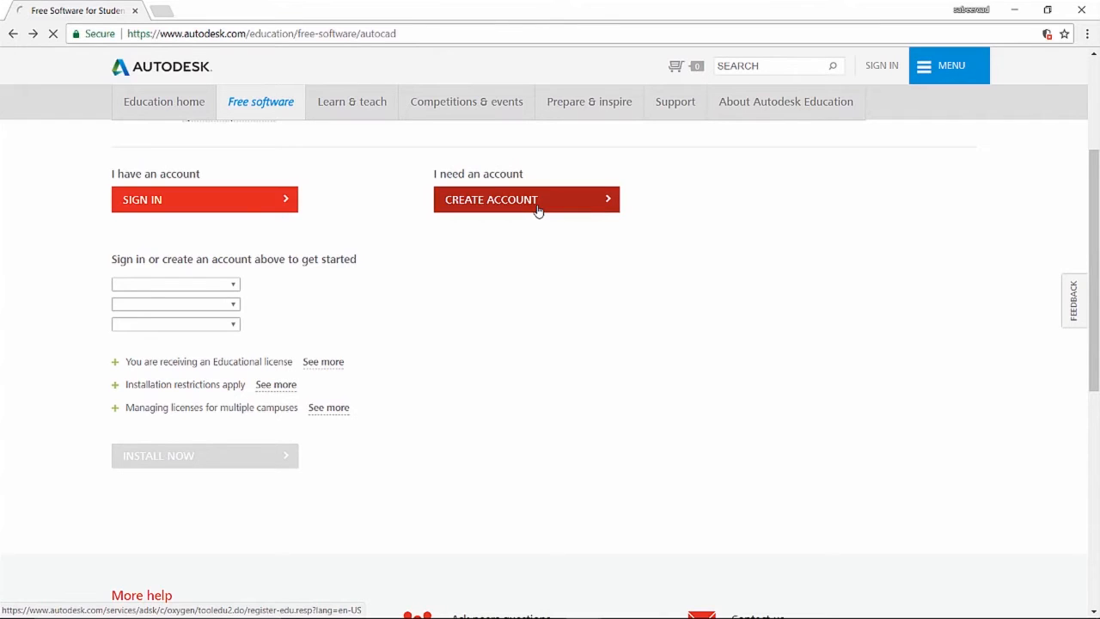
pyautogui.click(527, 200)
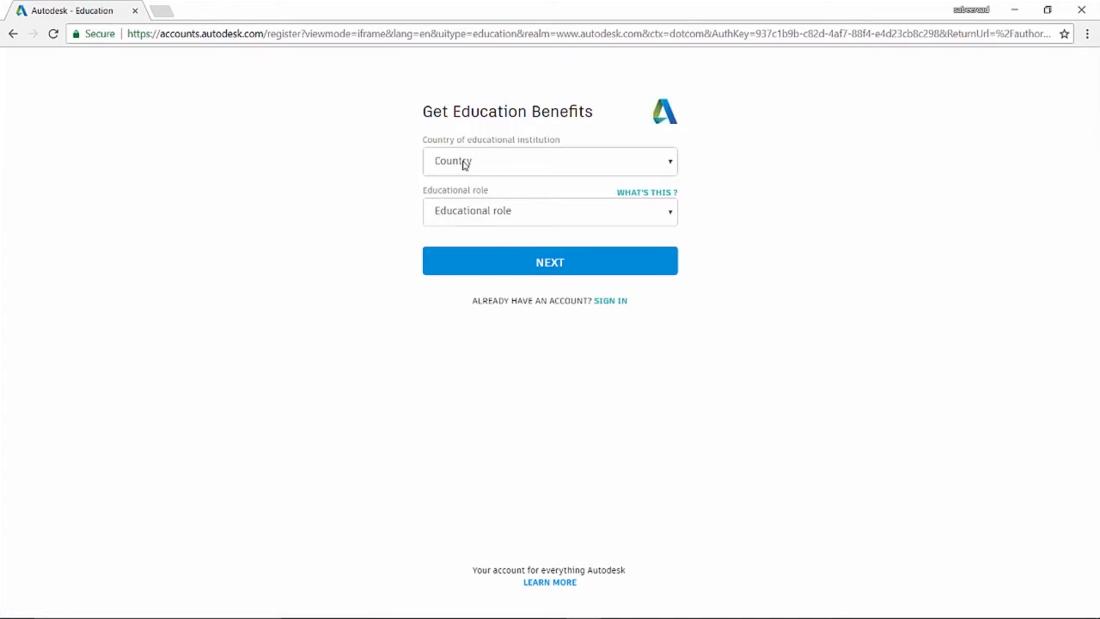
pyautogui.click(550, 211)
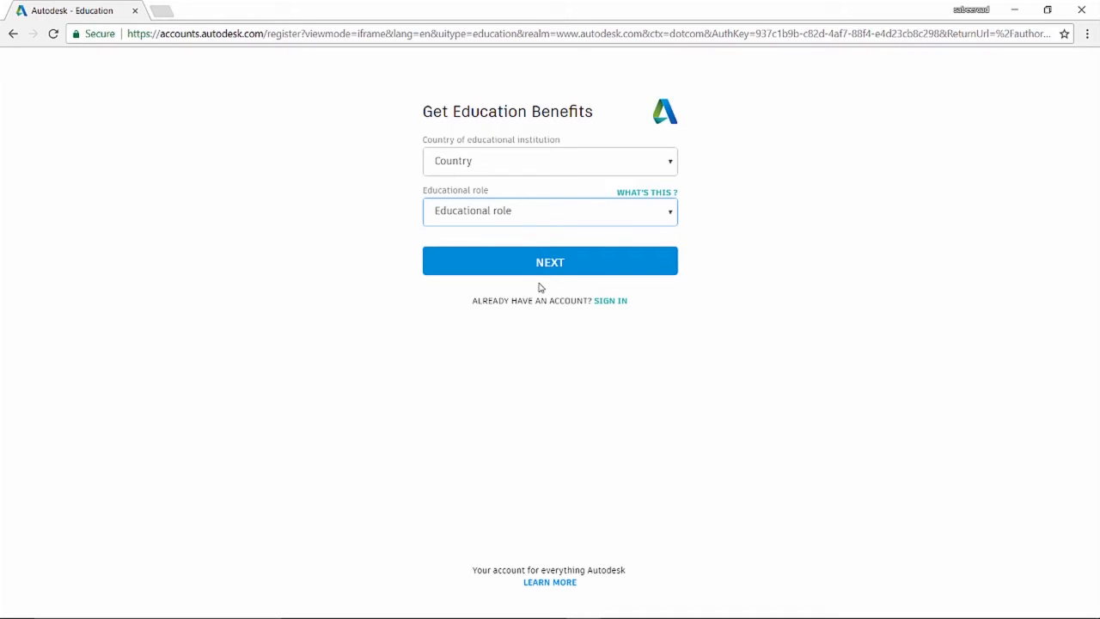
pyautogui.moveTo(550, 288)
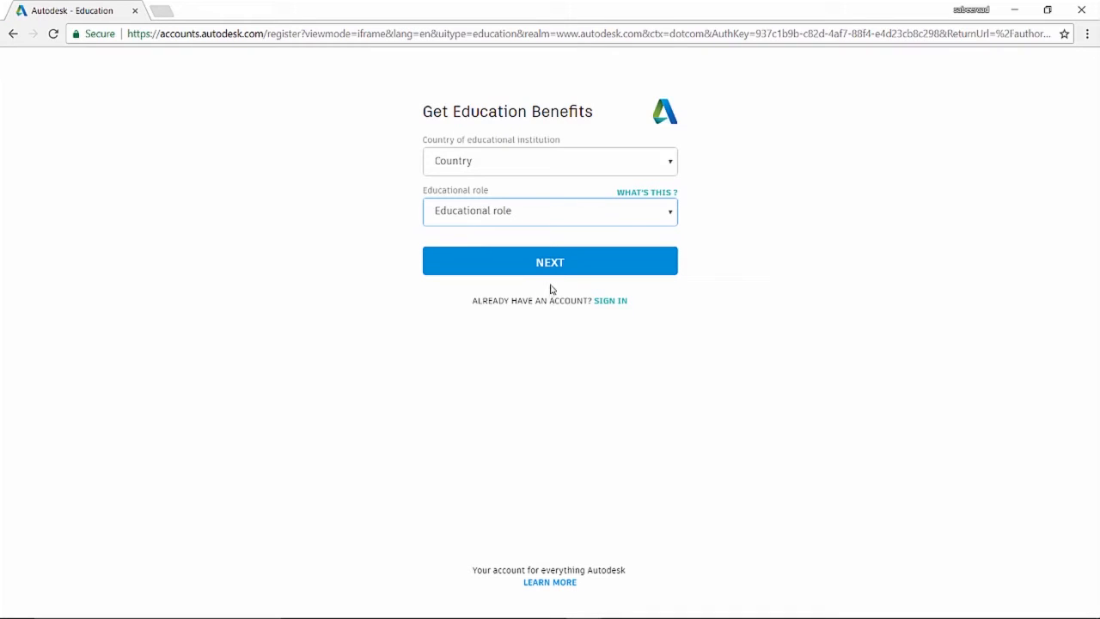
pyautogui.moveTo(563, 283)
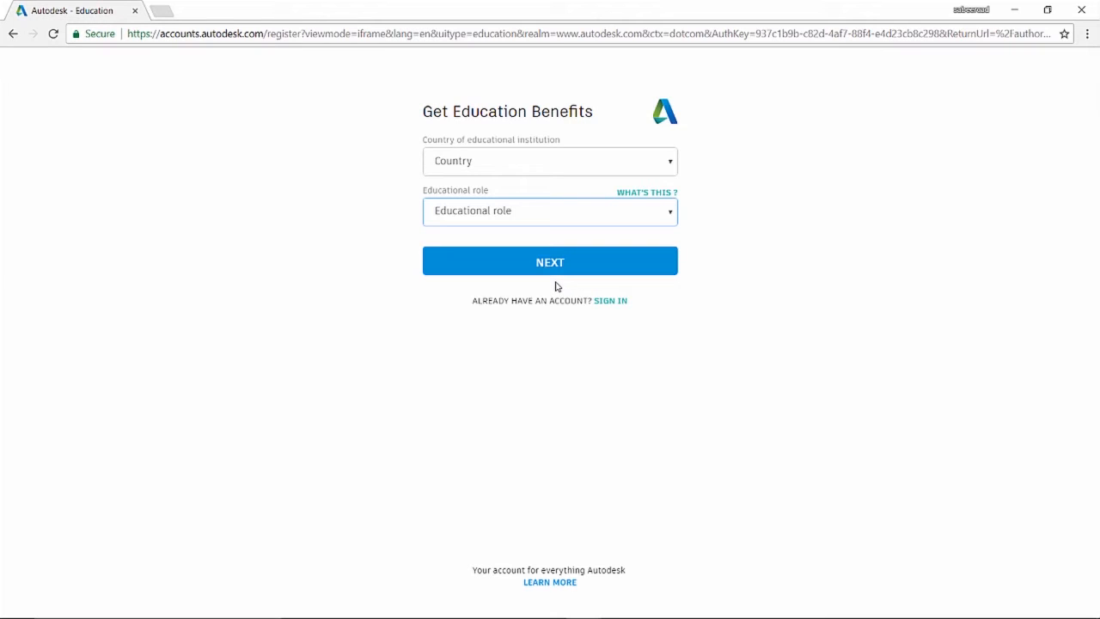
pyautogui.moveTo(555, 299)
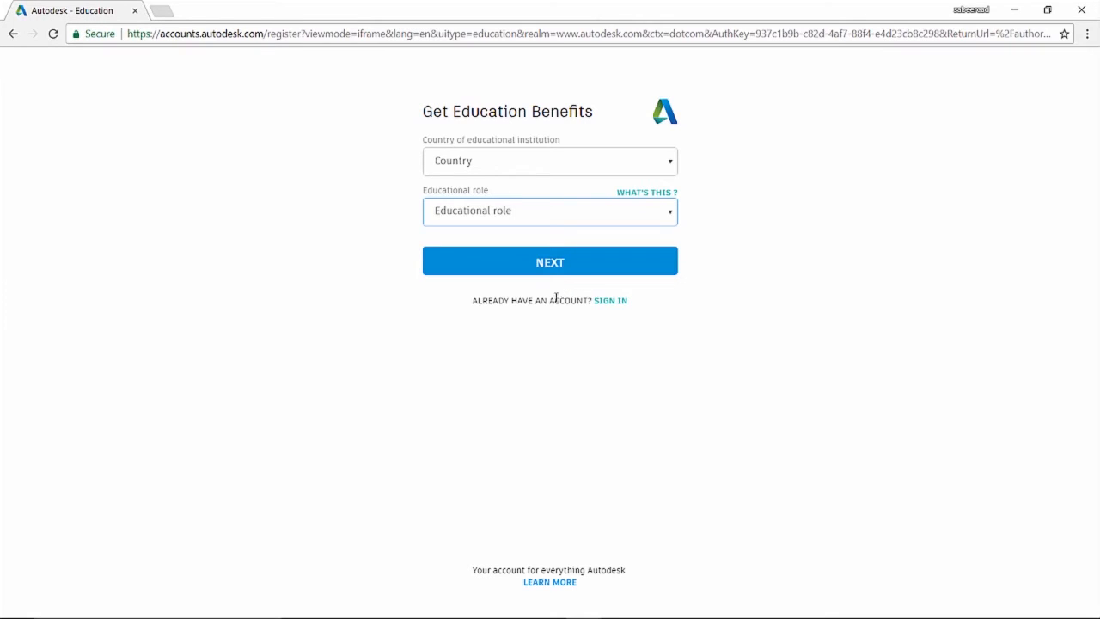
pyautogui.moveTo(643, 380)
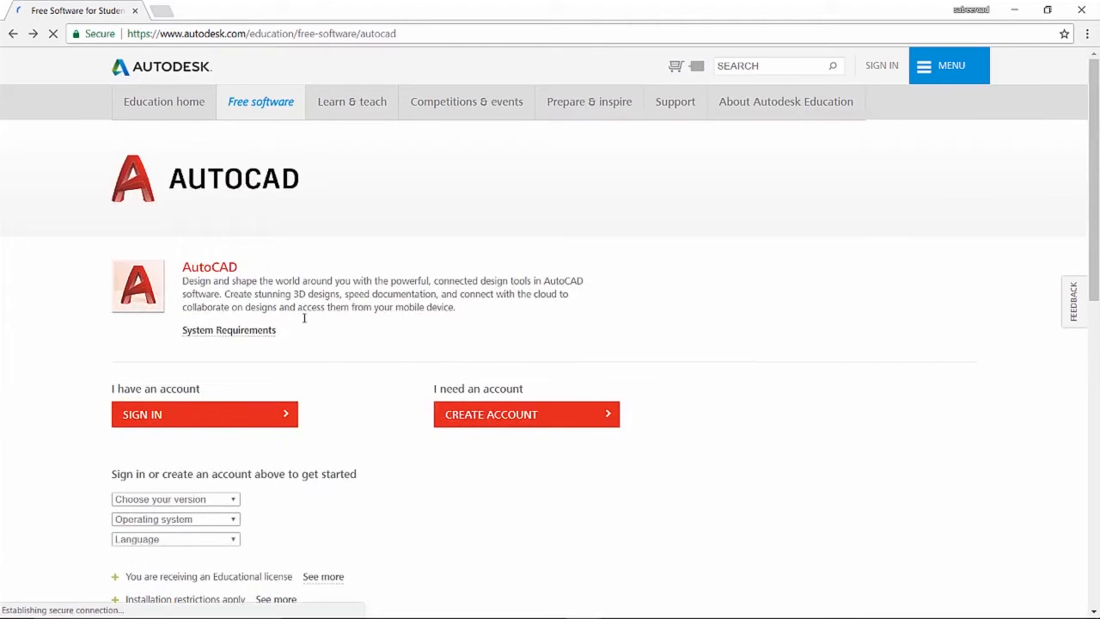
pyautogui.scroll(-3)
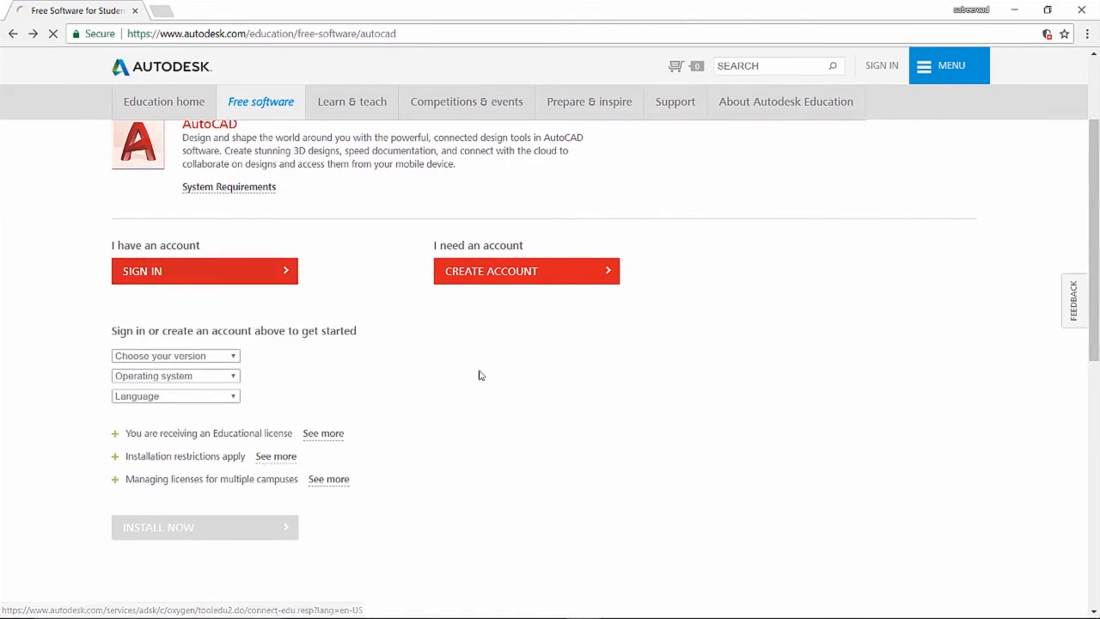
# Sign in with the account email and password, then reveal AutoCAD's download version choices.
pyautogui.click(205, 271)
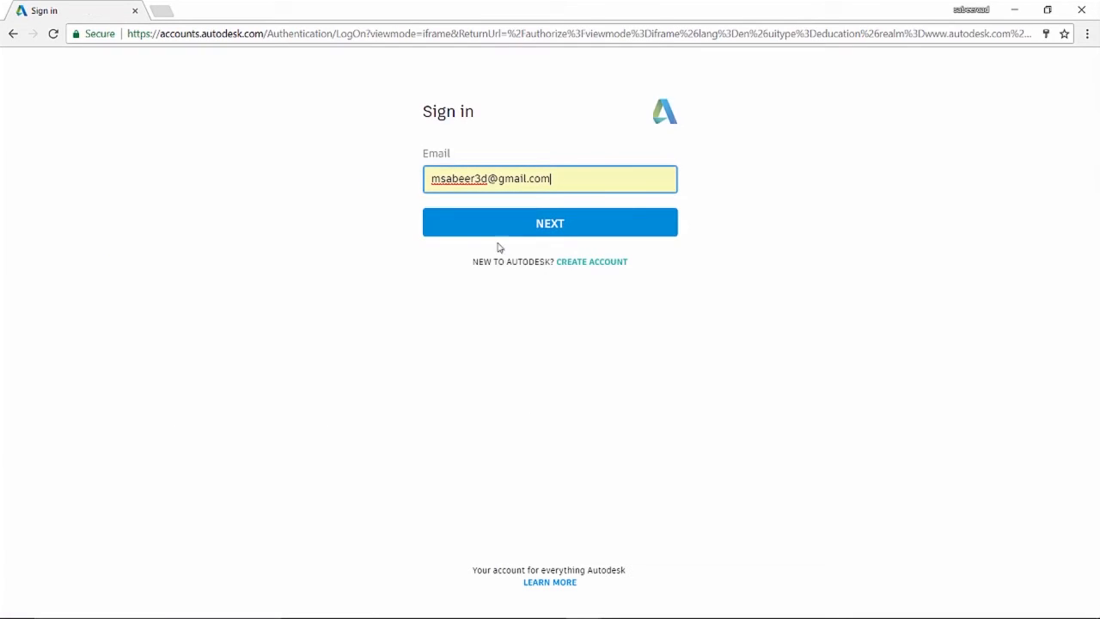
pyautogui.click(549, 222)
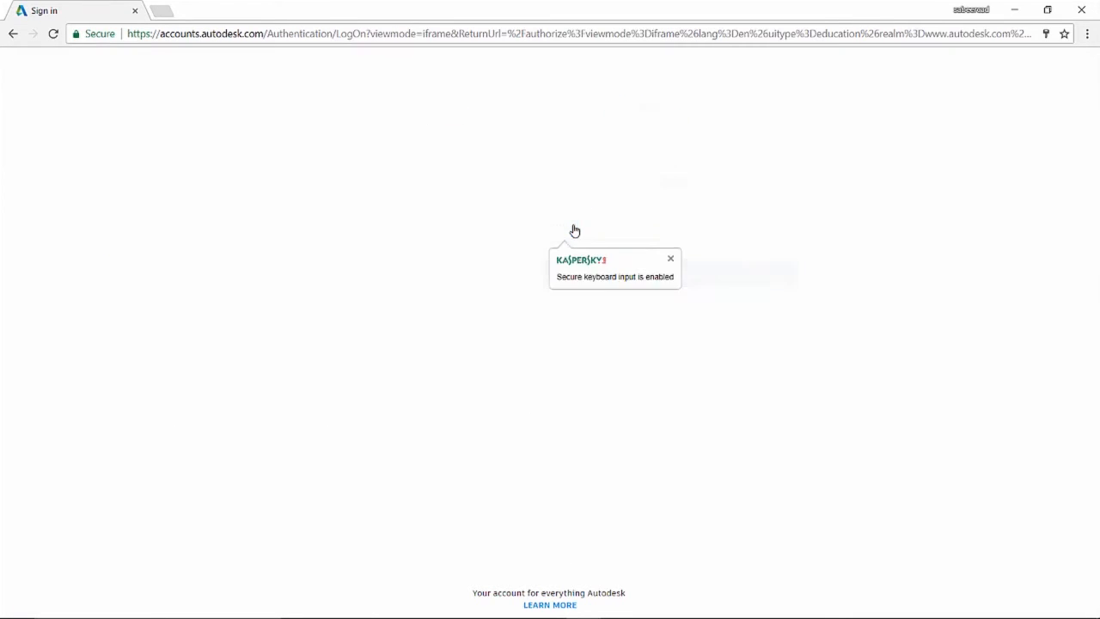
pyautogui.click(549, 273)
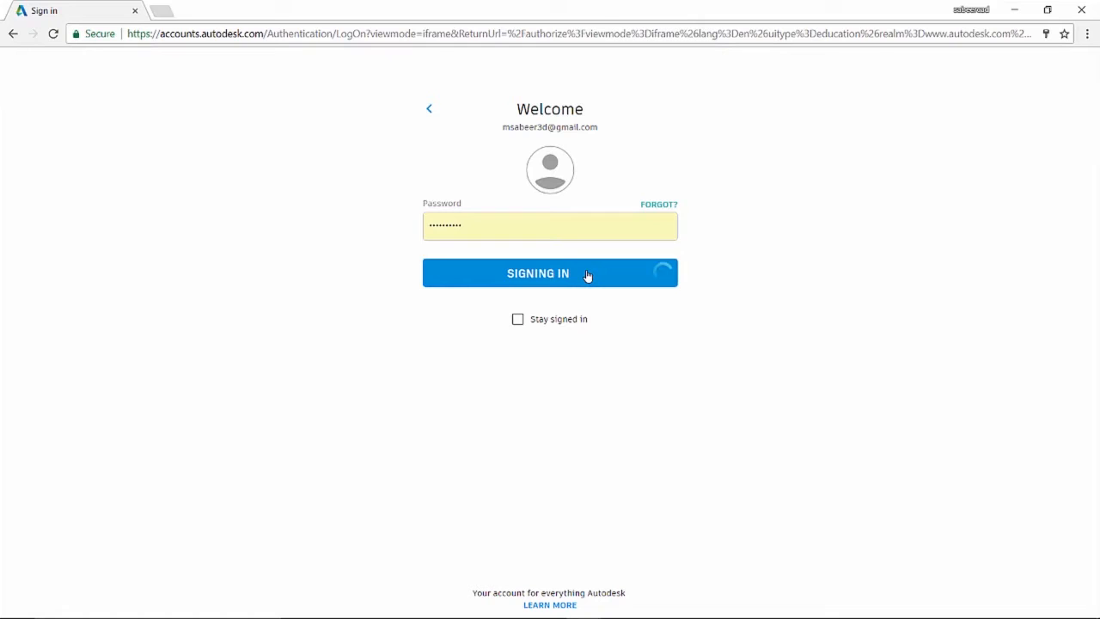
pyautogui.click(549, 272)
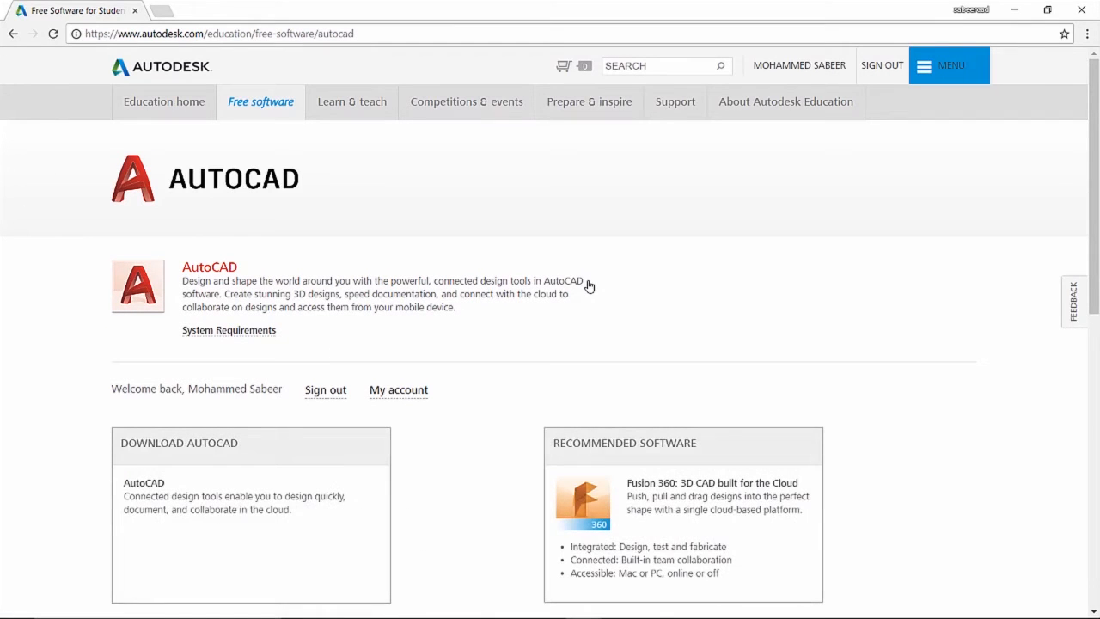
pyautogui.scroll(-3)
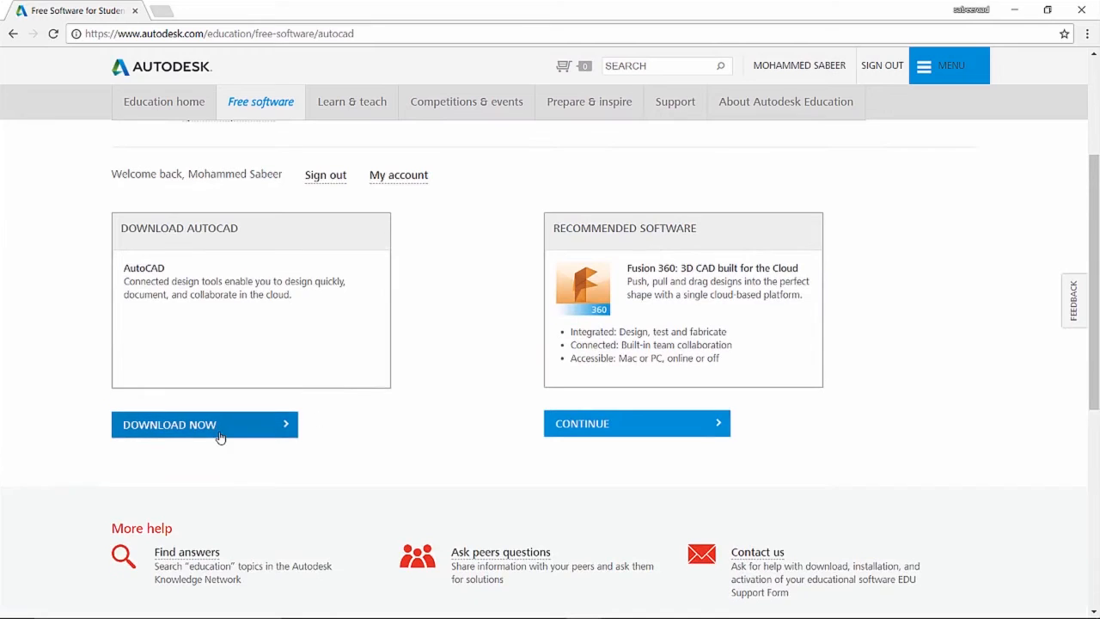
pyautogui.click(205, 425)
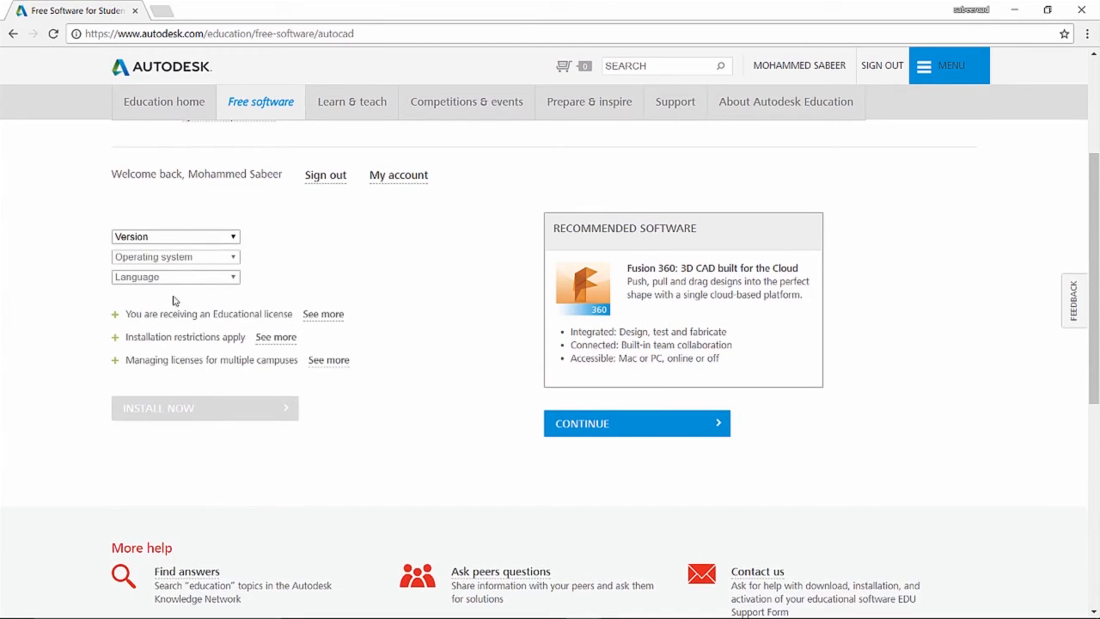
# Choose AutoCAD 2018 as version and Windows 64-bit as operating system, ready to pick the language.
pyautogui.click(176, 235)
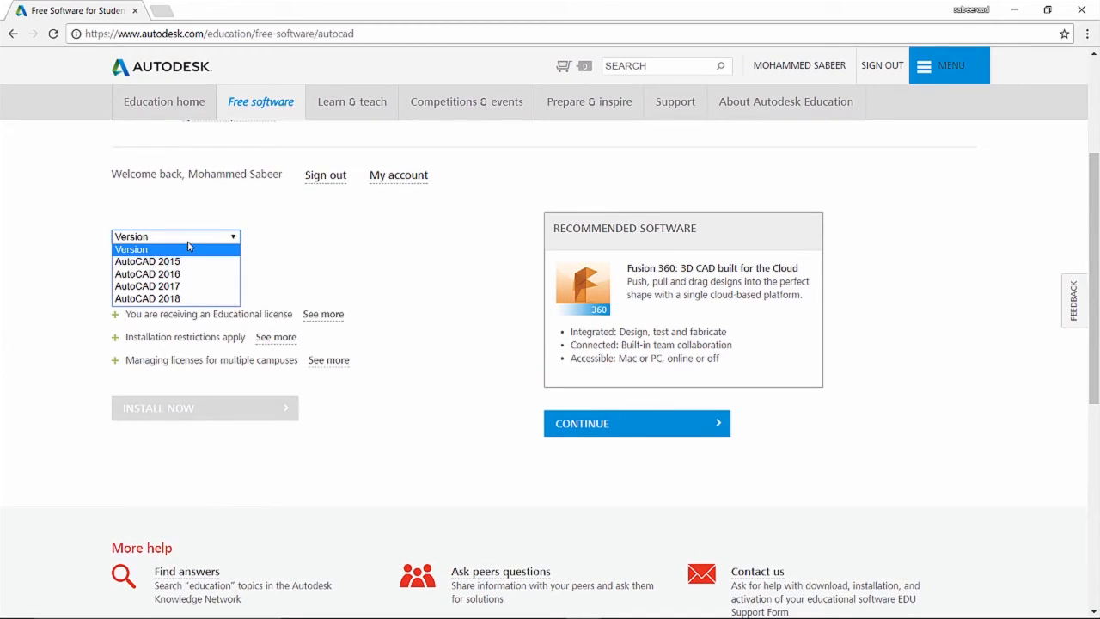
pyautogui.moveTo(188, 262)
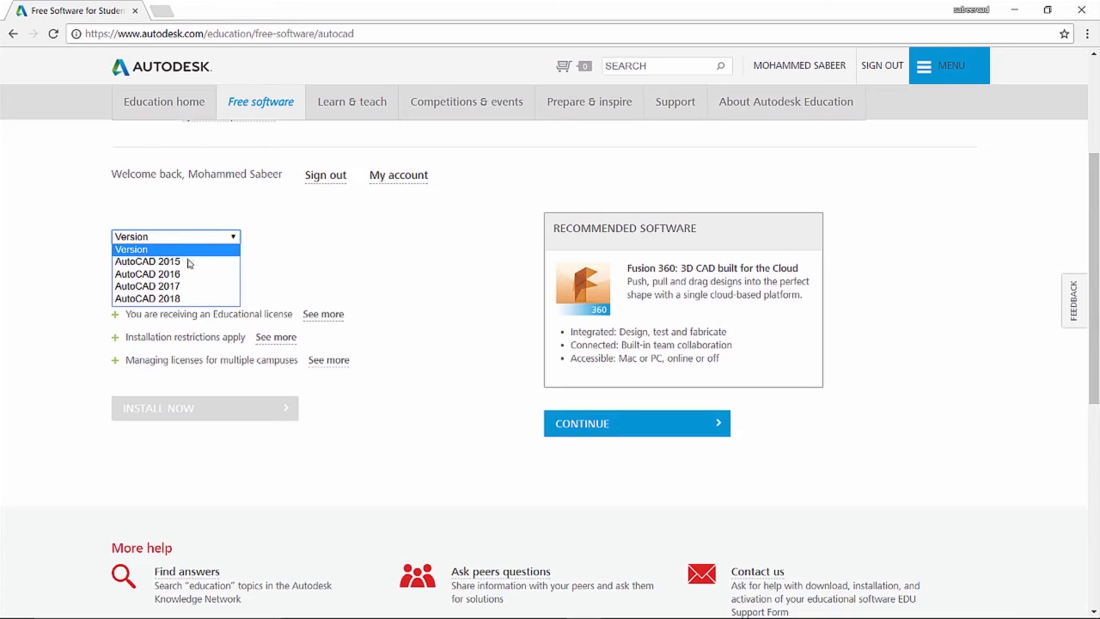
pyautogui.moveTo(147, 298)
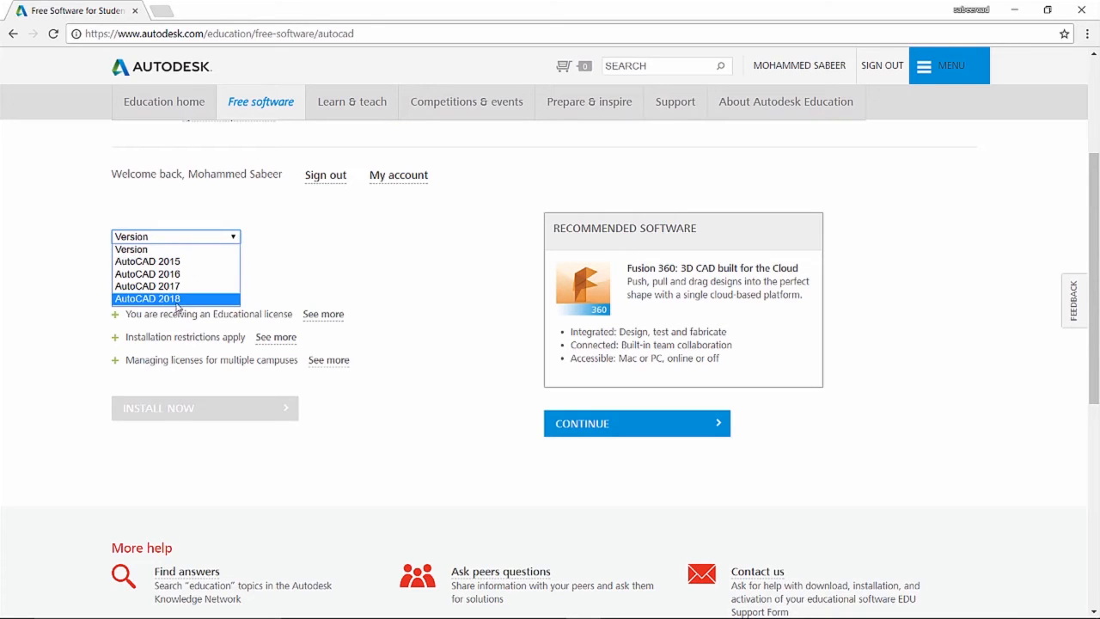
pyautogui.moveTo(147, 262)
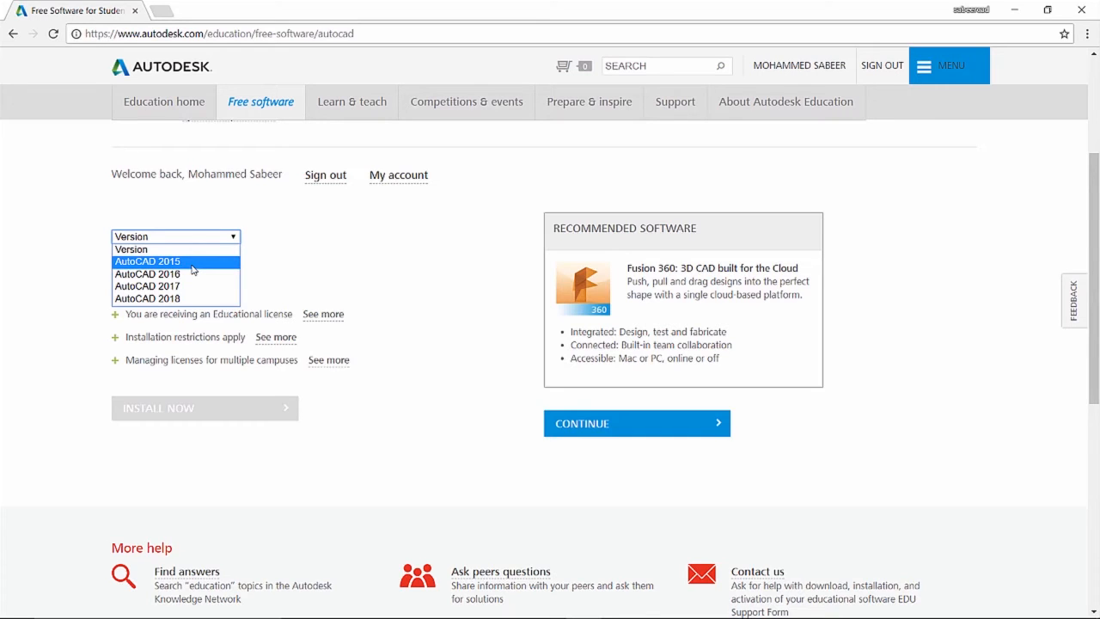
pyautogui.moveTo(175, 274)
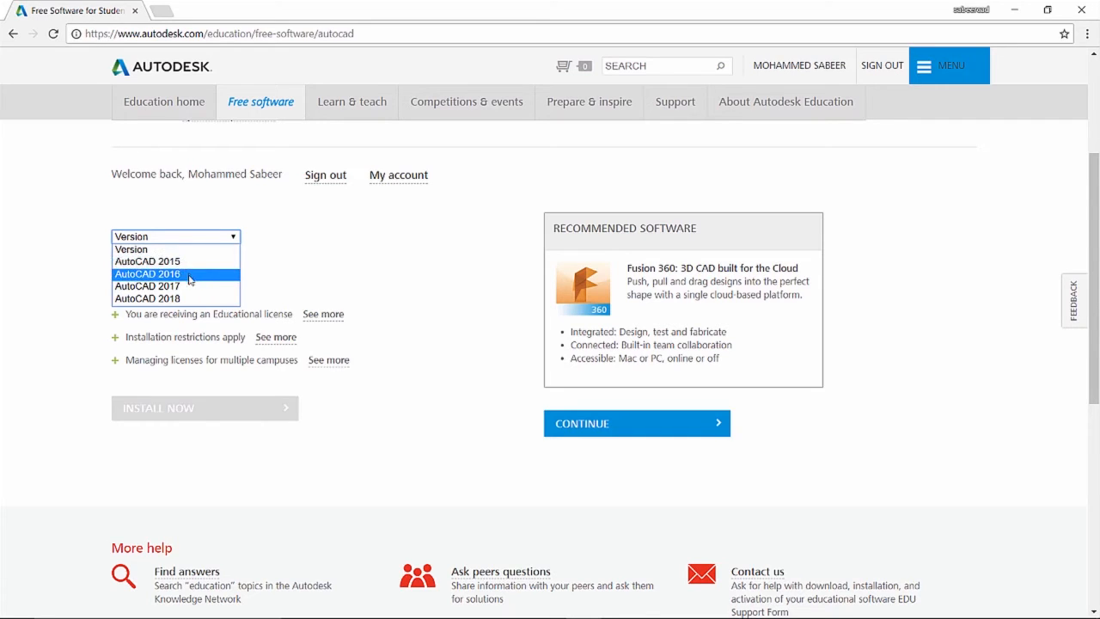
pyautogui.moveTo(176, 298)
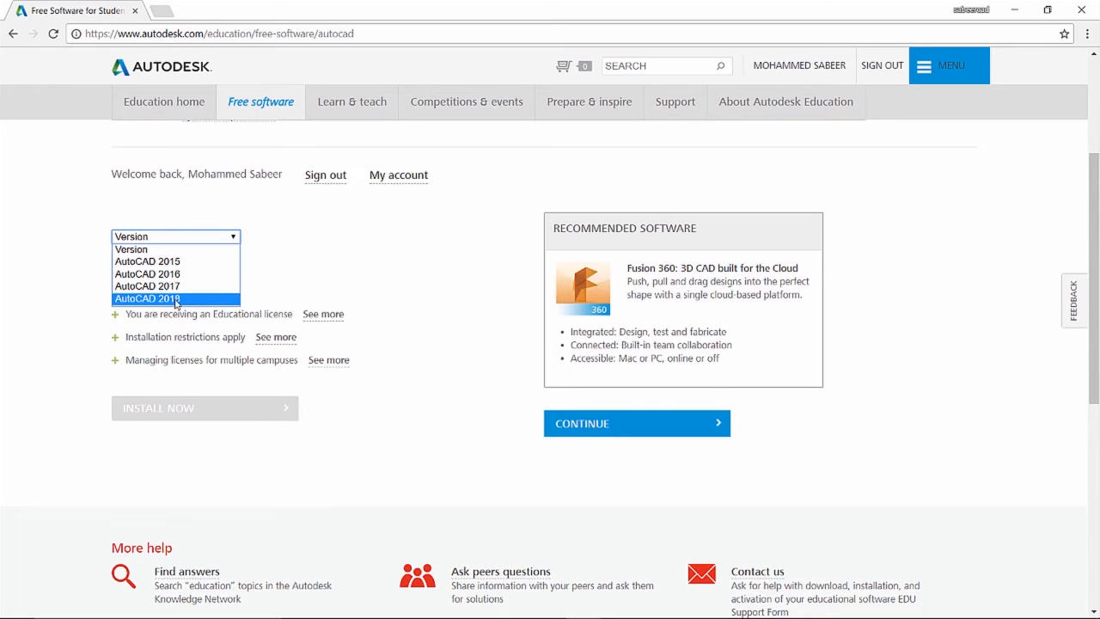
pyautogui.click(176, 298)
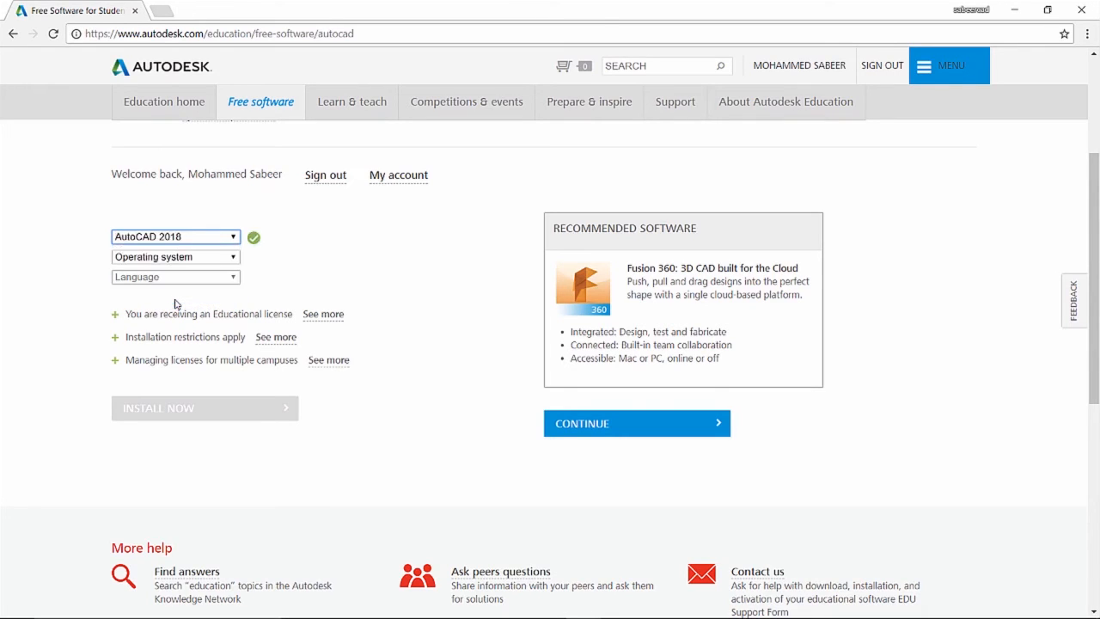
pyautogui.click(175, 256)
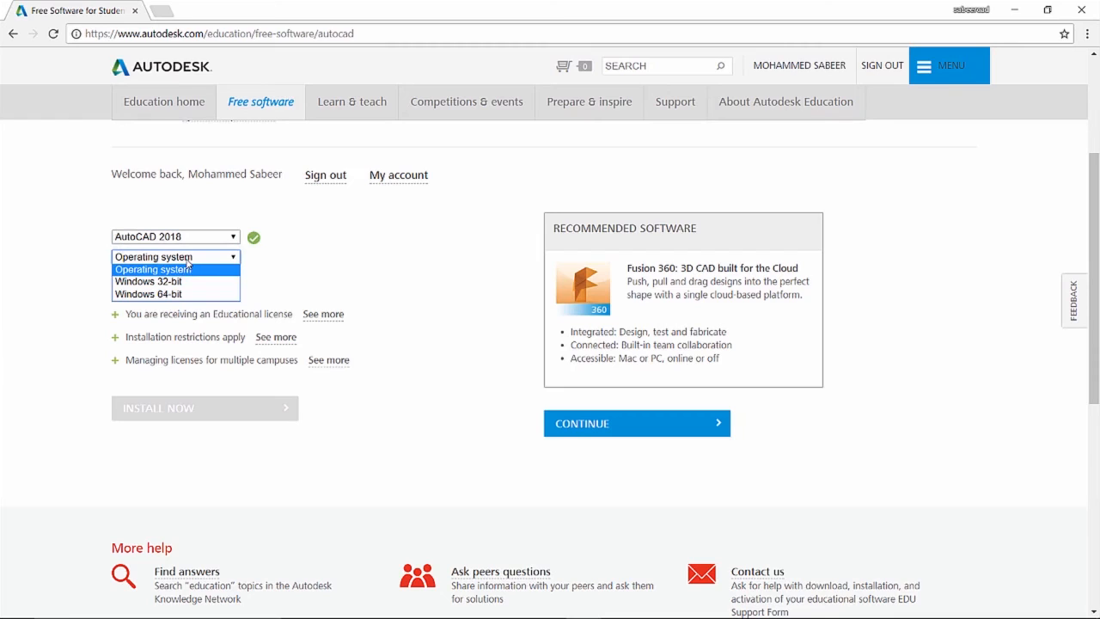
pyautogui.moveTo(147, 281)
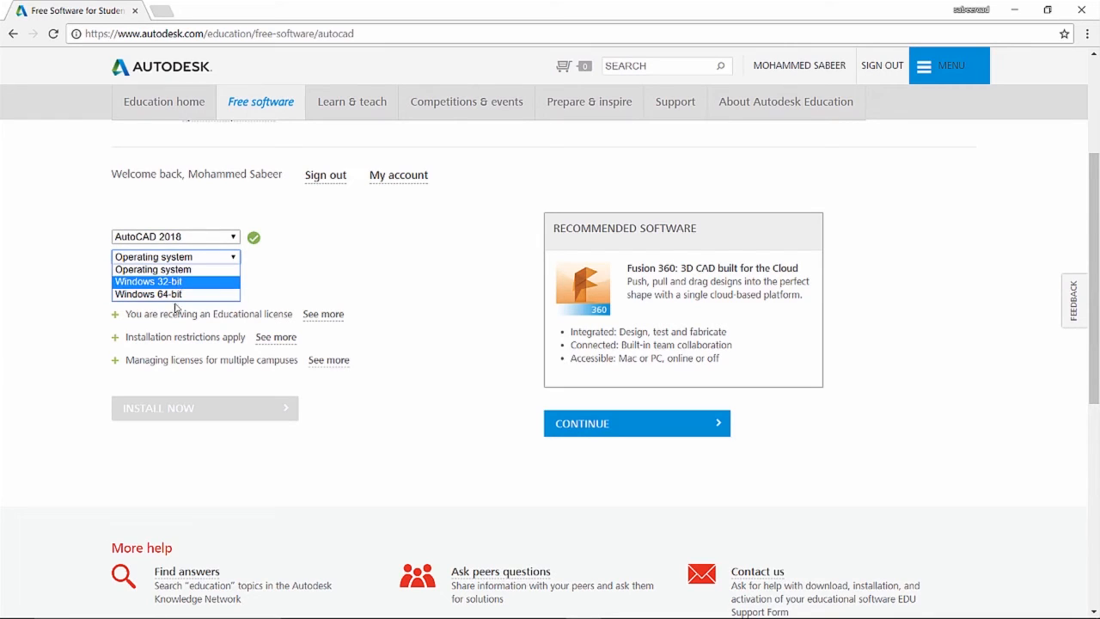
pyautogui.click(148, 294)
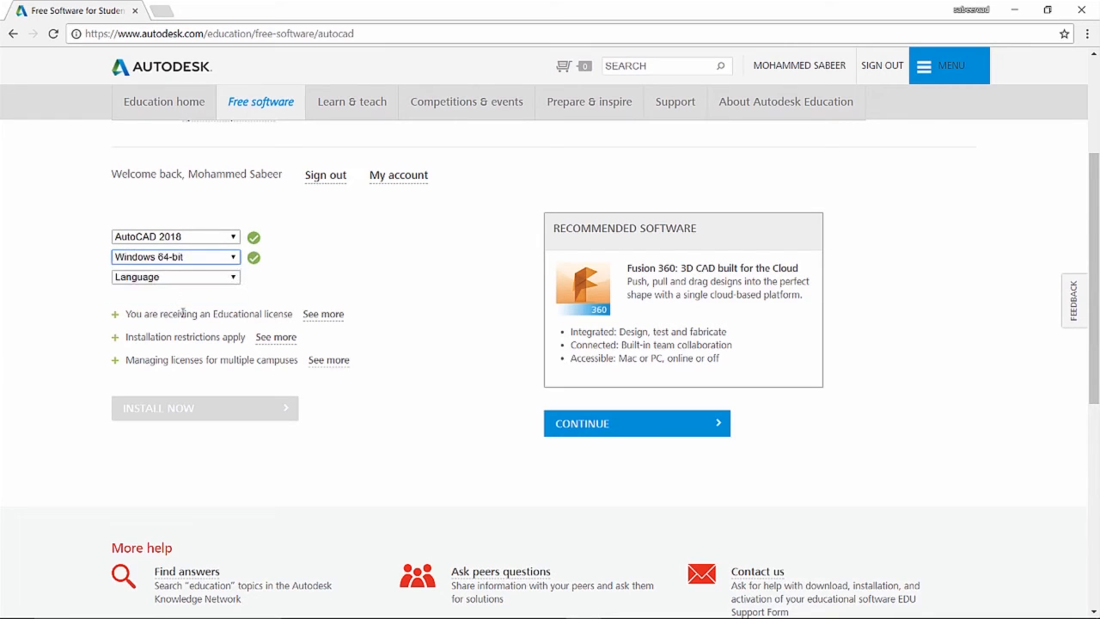
pyautogui.click(176, 276)
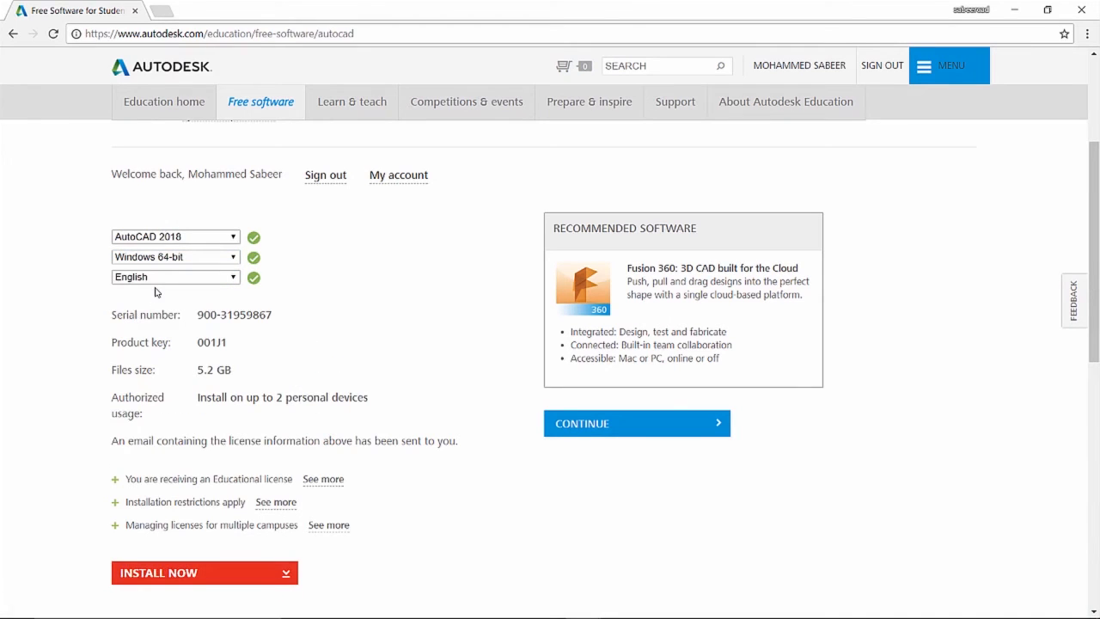
pyautogui.scroll(3)
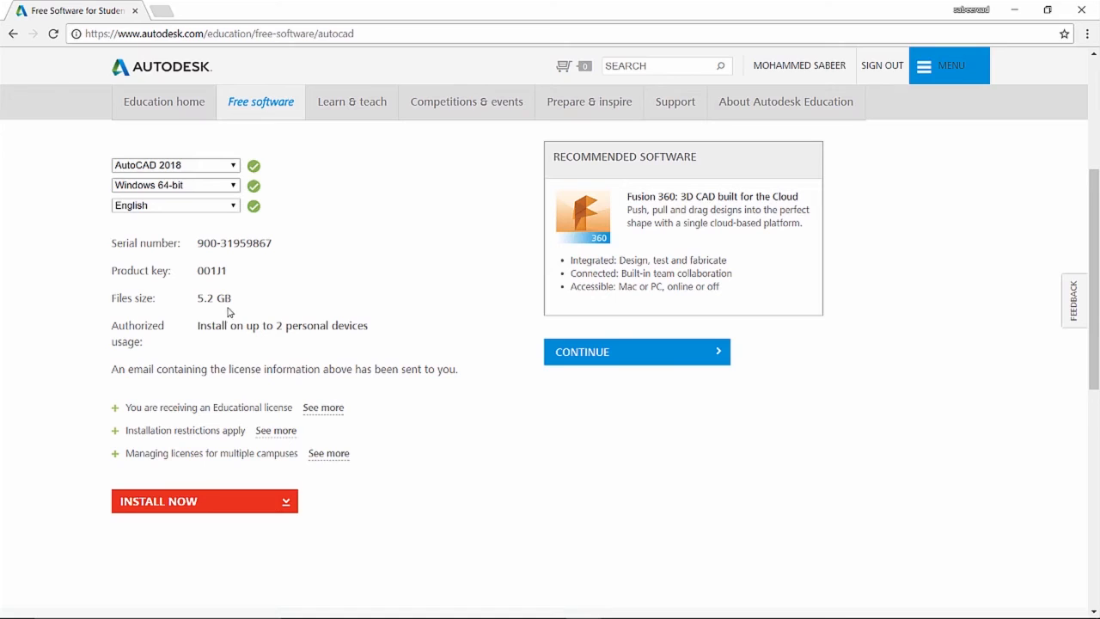
pyautogui.moveTo(268, 306)
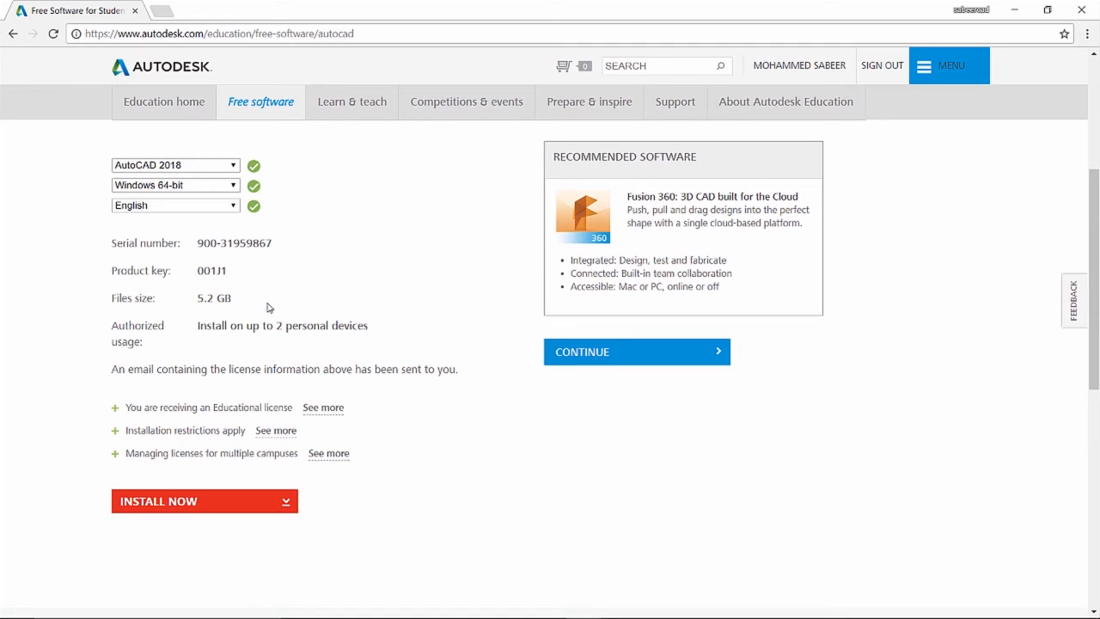
pyautogui.moveTo(217, 516)
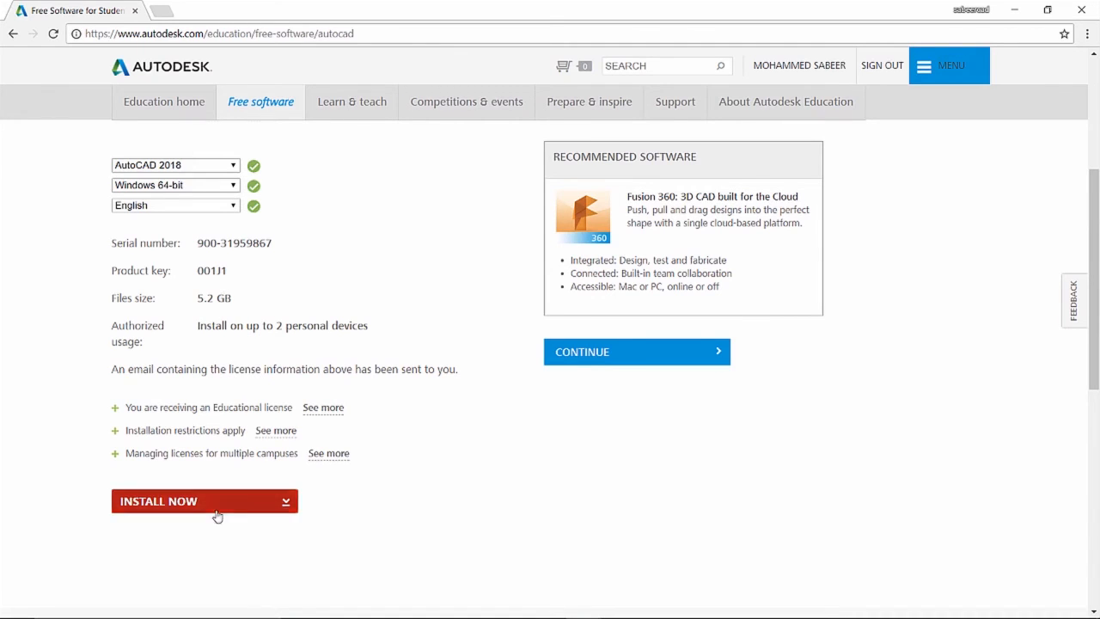
pyautogui.scroll(3)
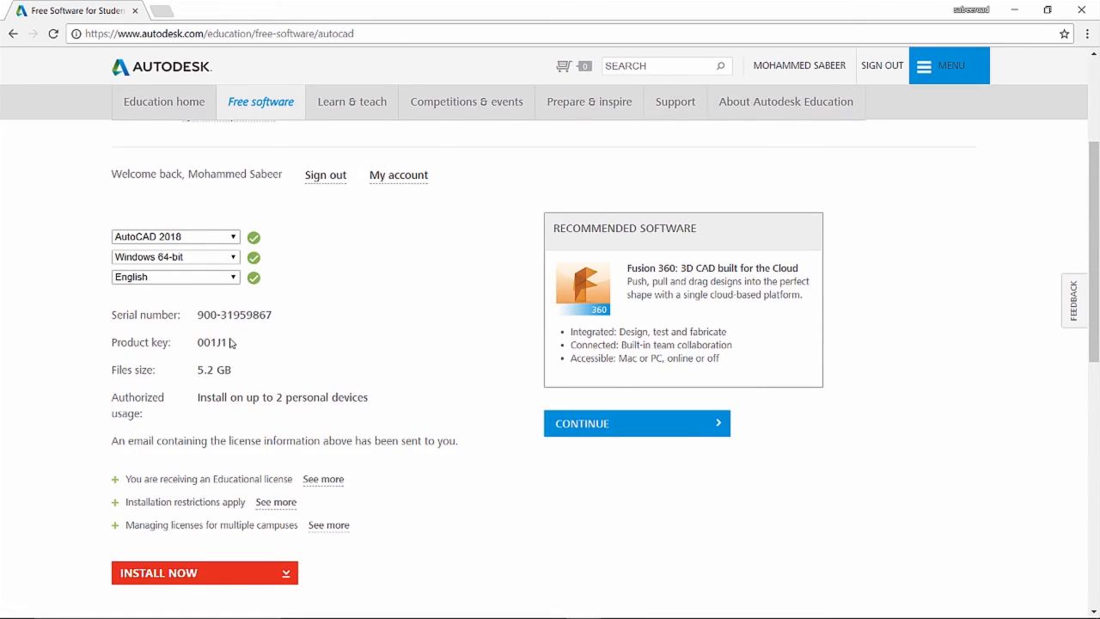
pyautogui.moveTo(384, 418)
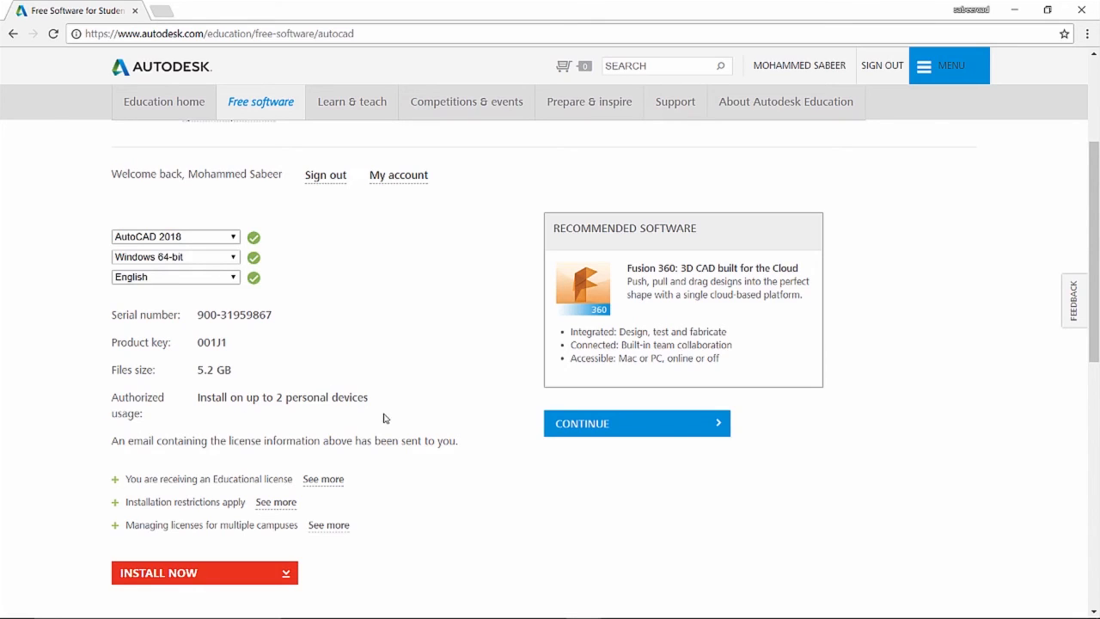
pyautogui.moveTo(391, 416)
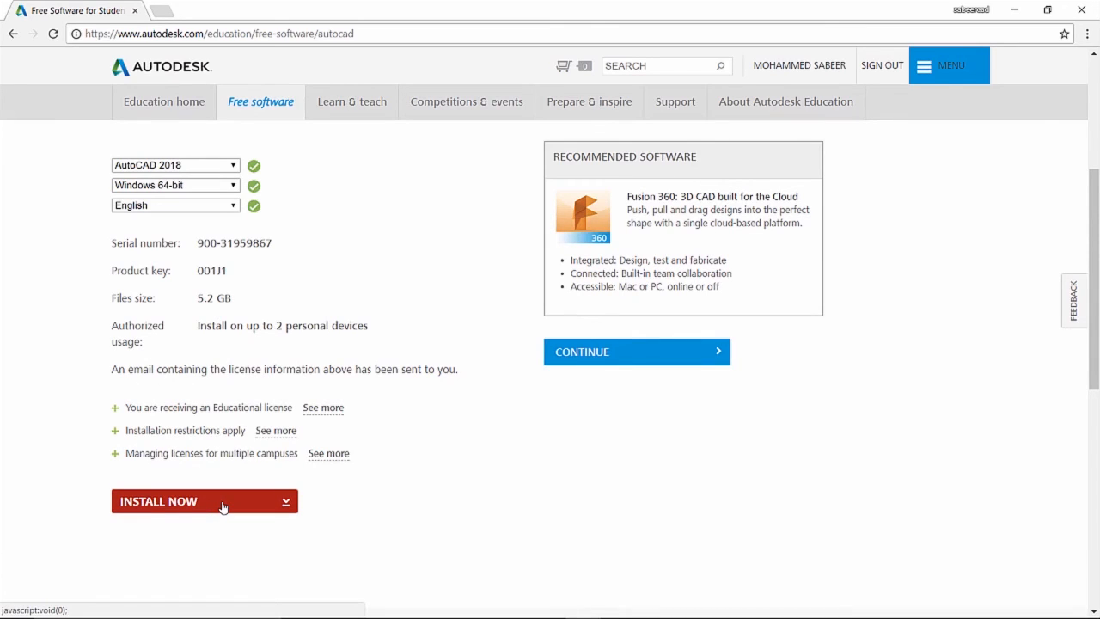
pyautogui.scroll(-3)
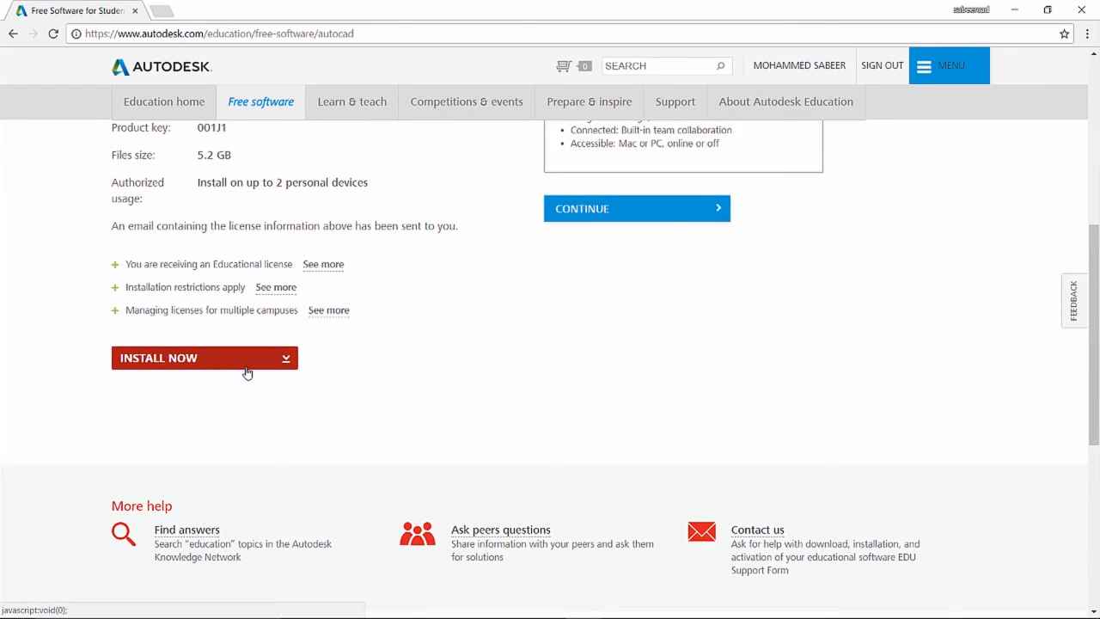
pyautogui.moveTo(434, 366)
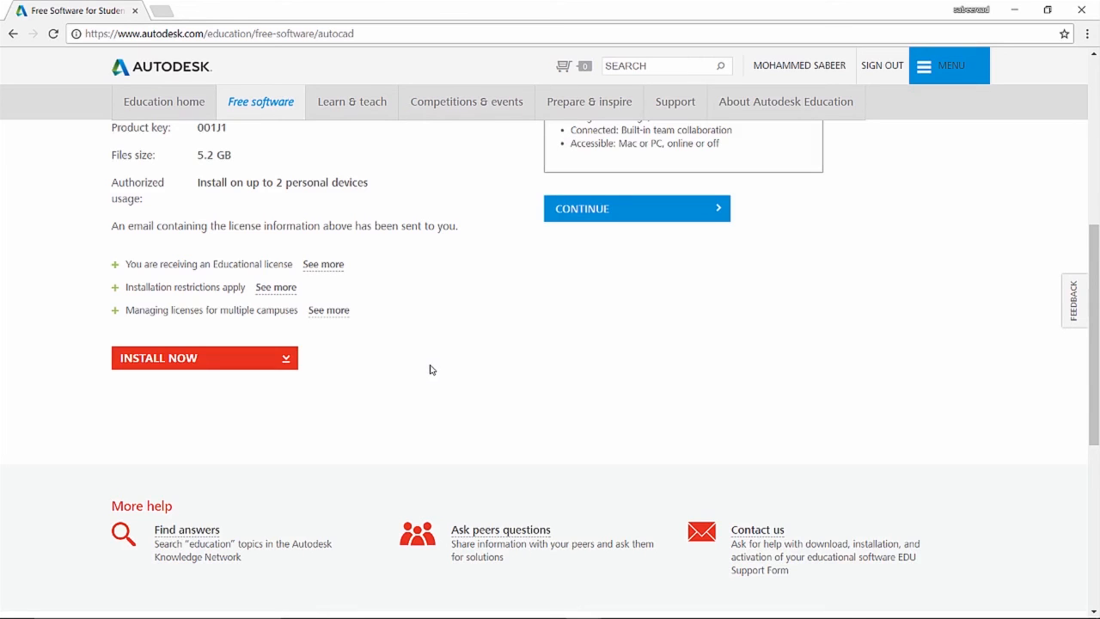
pyautogui.moveTo(426, 416)
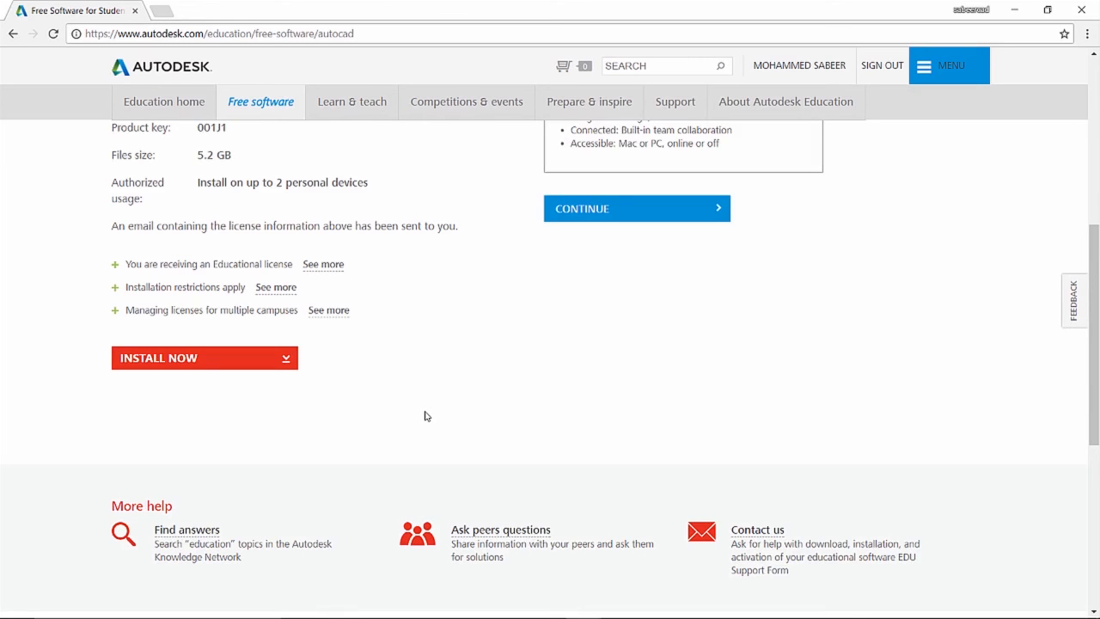